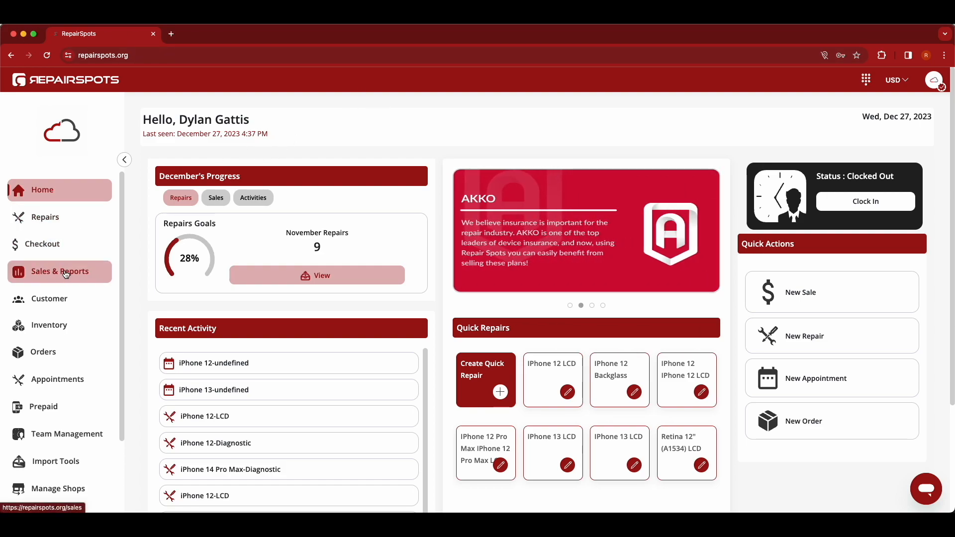
Go to Sales & Reports and look through the 11/27/2023–12/27/2023 sales list
left_click(59, 271)
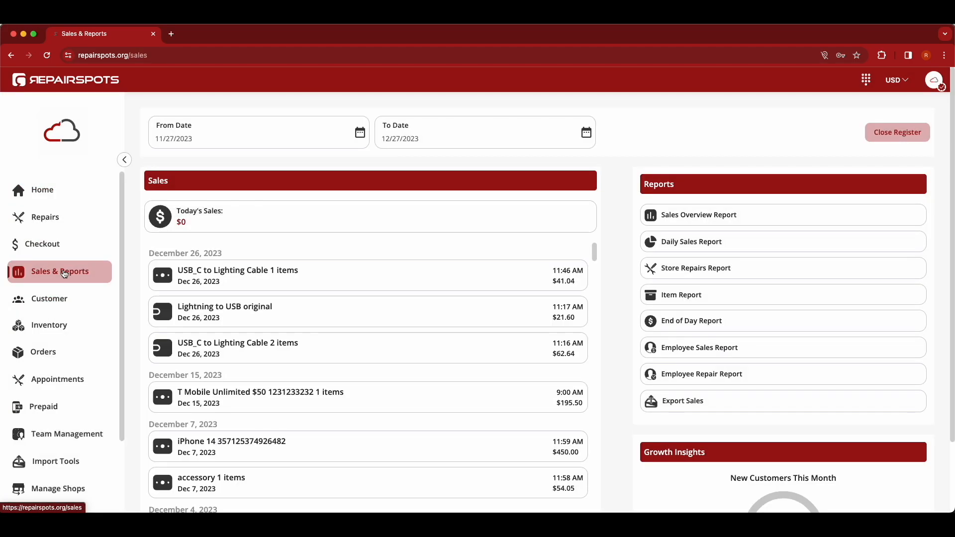
scroll("up", 3)
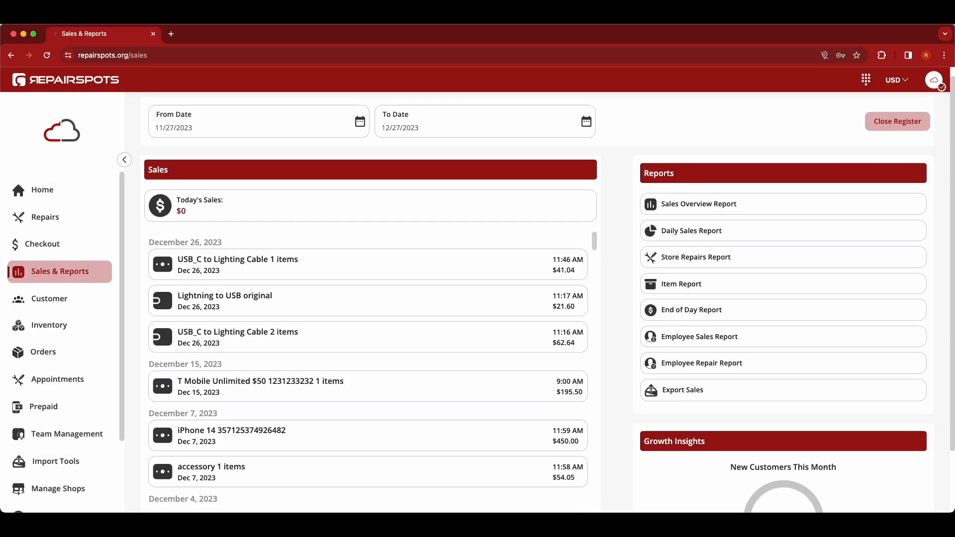
mouse_move(376, 221)
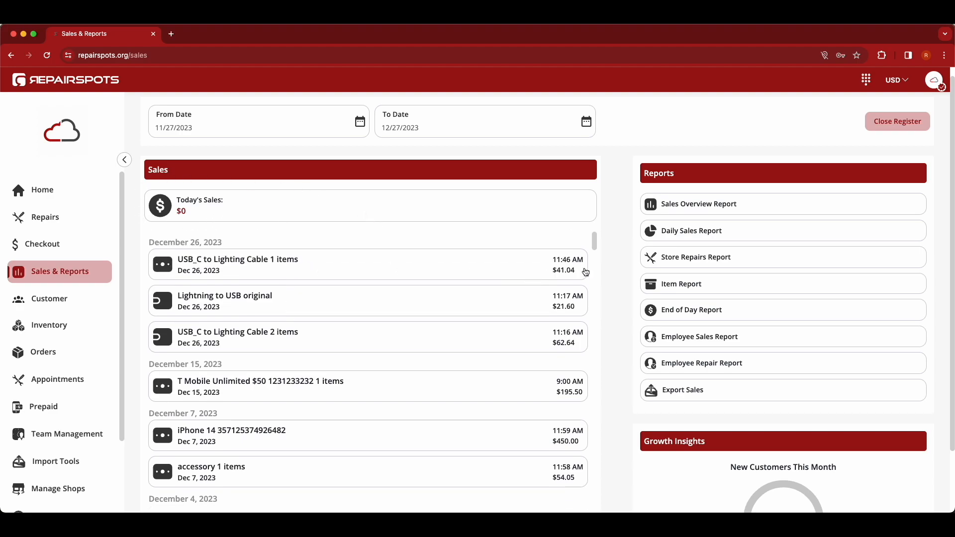
scroll("down", 3)
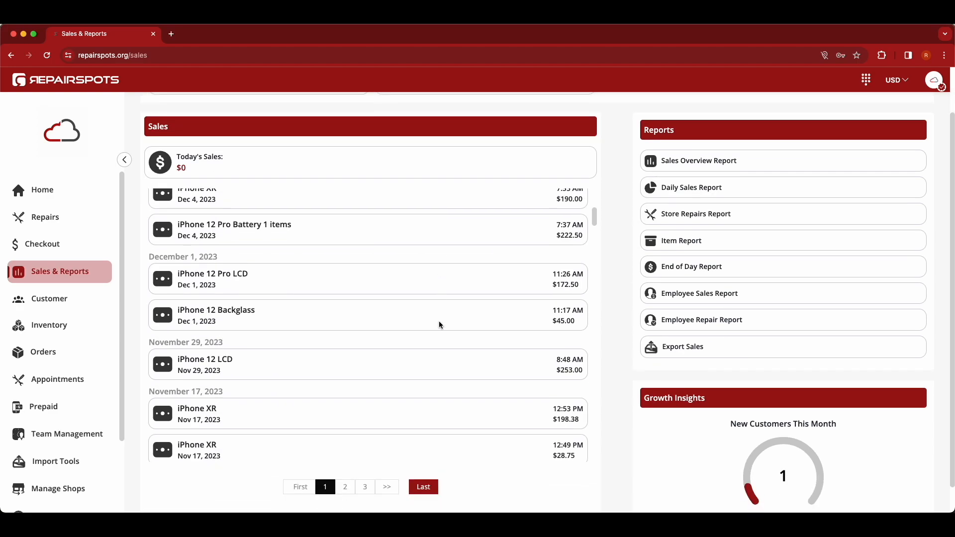
scroll("down", 3)
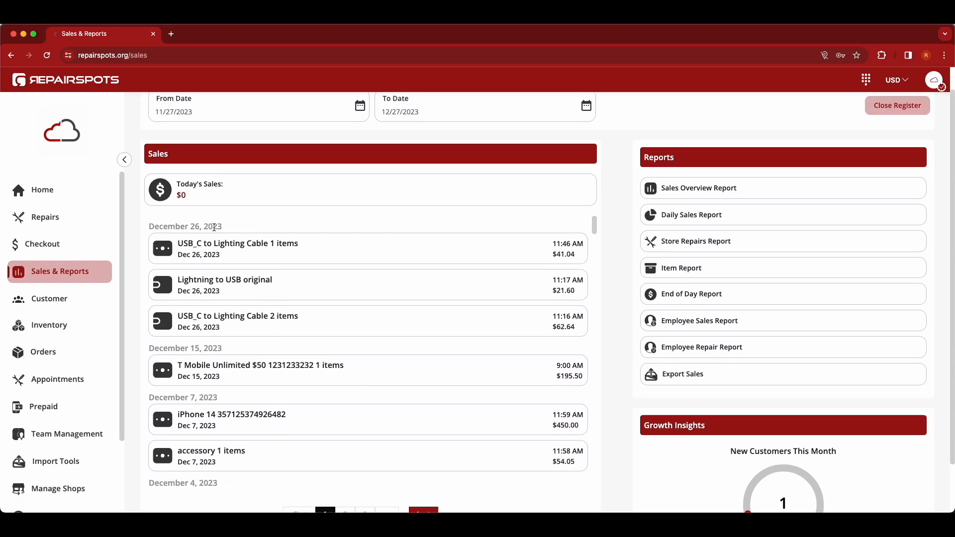
scroll("up", 3)
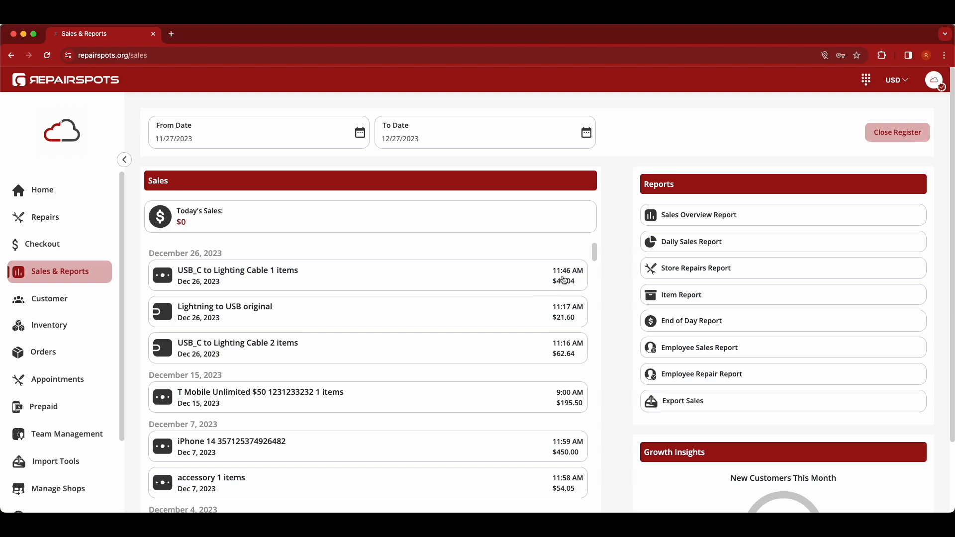
mouse_move(205, 282)
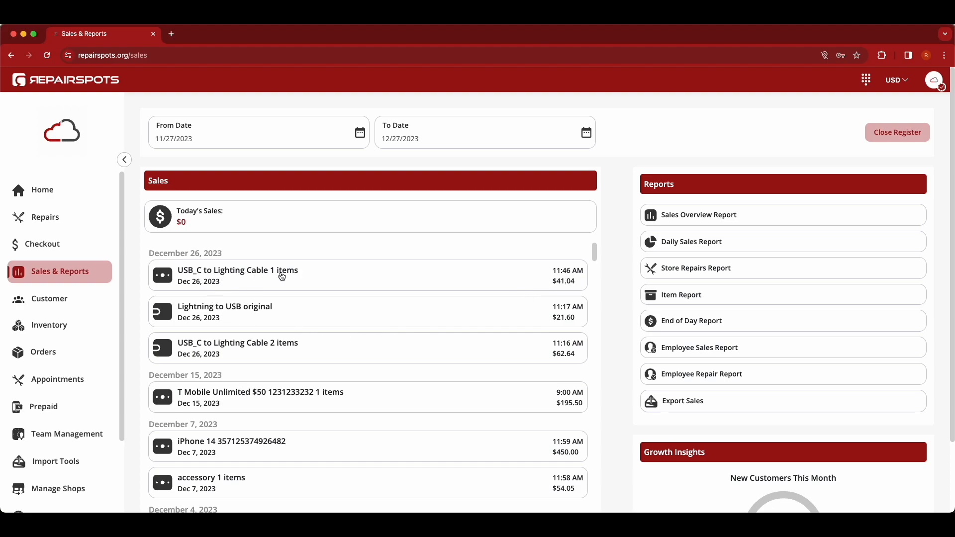
mouse_move(476, 328)
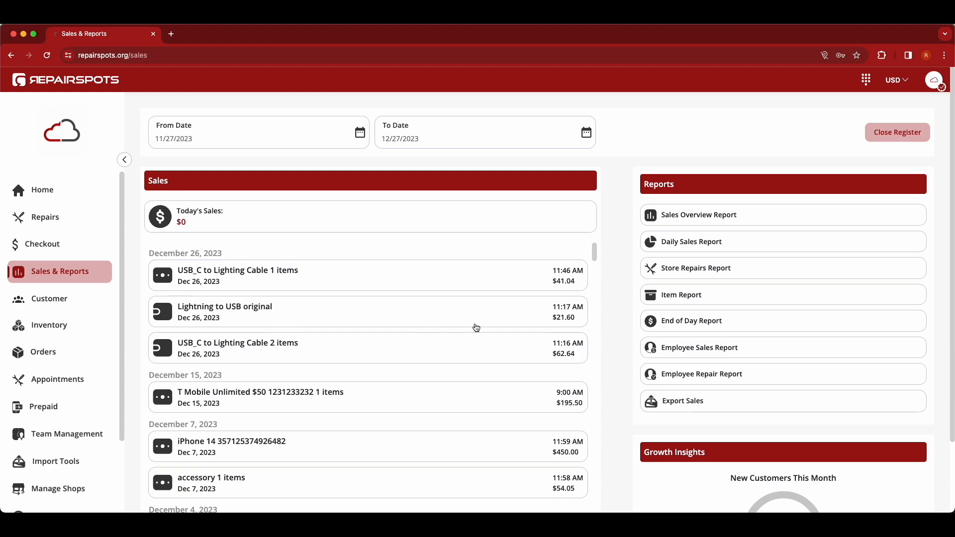
mouse_move(497, 327)
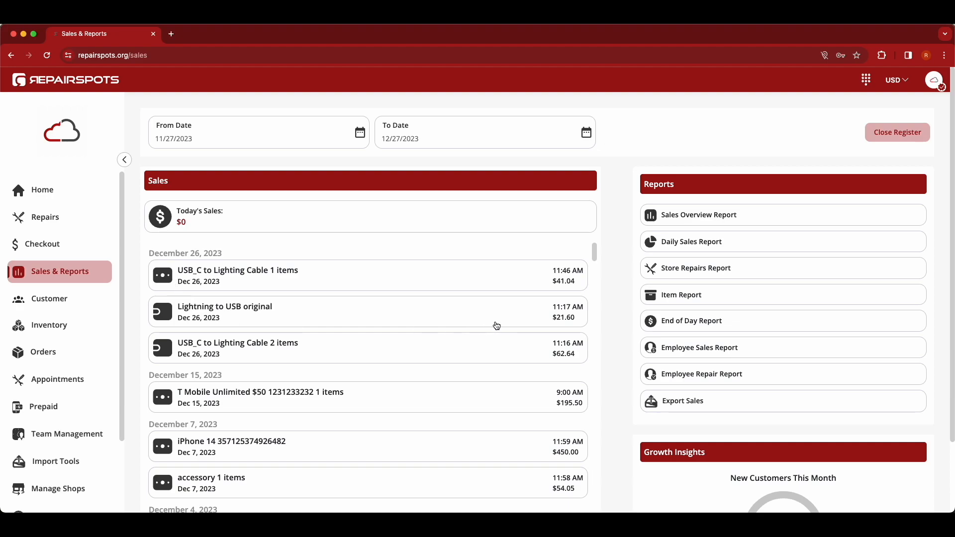
mouse_move(357, 327)
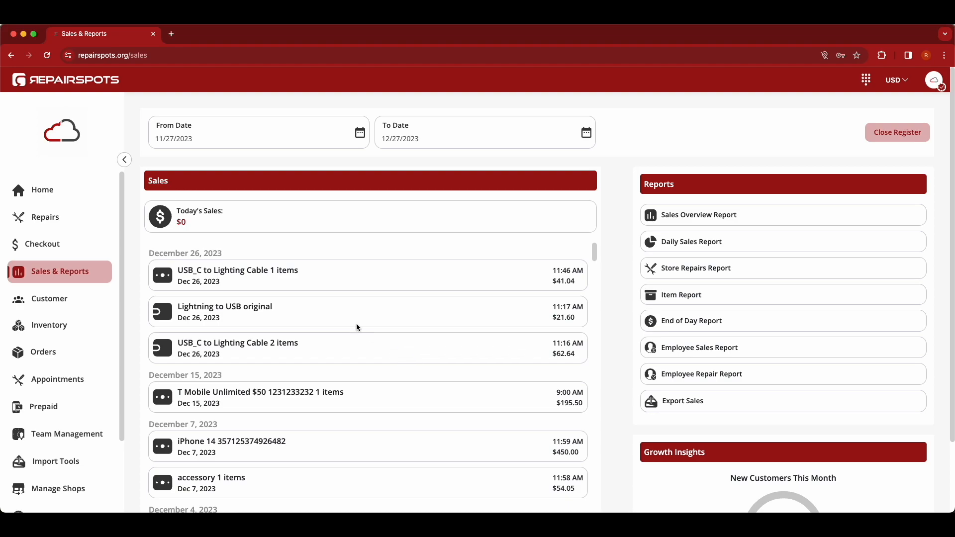
left_click(236, 275)
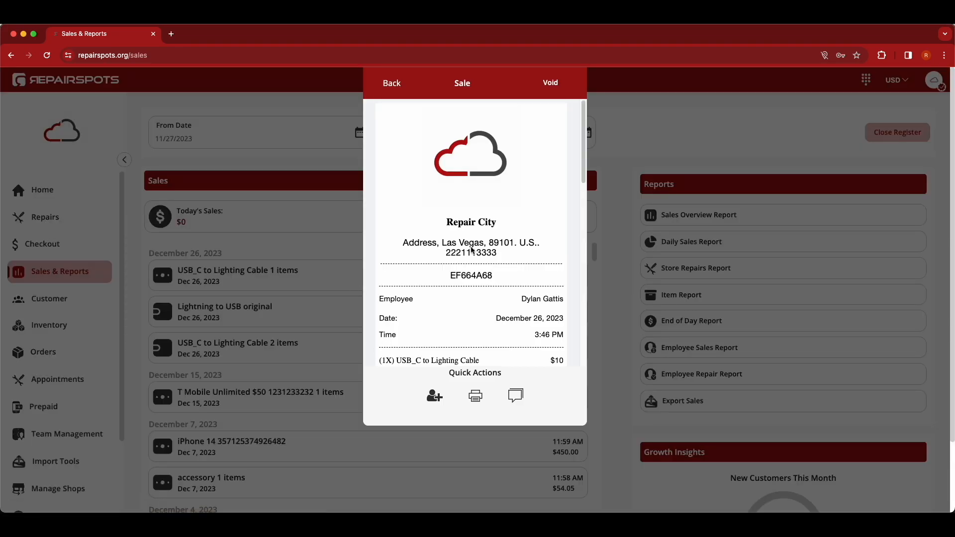
scroll("down", 3)
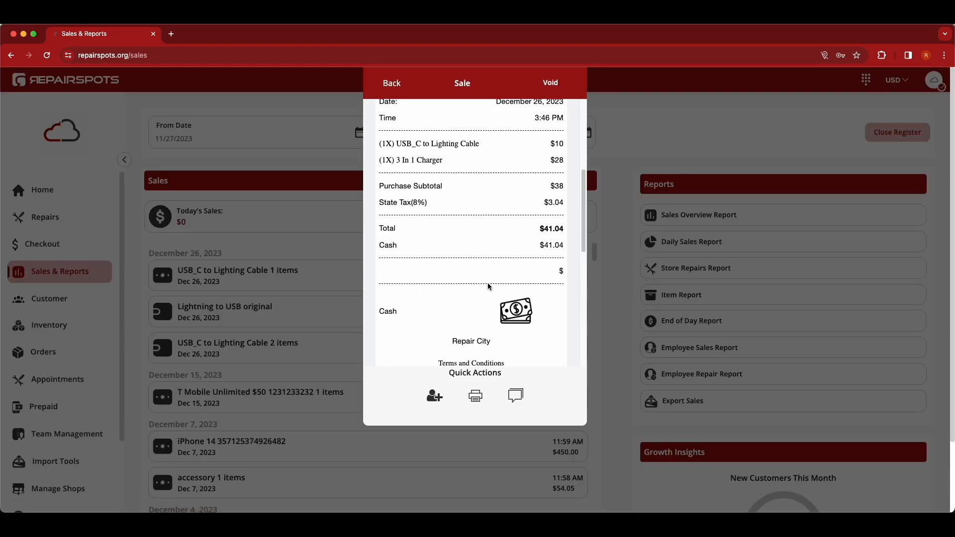
scroll("up", 3)
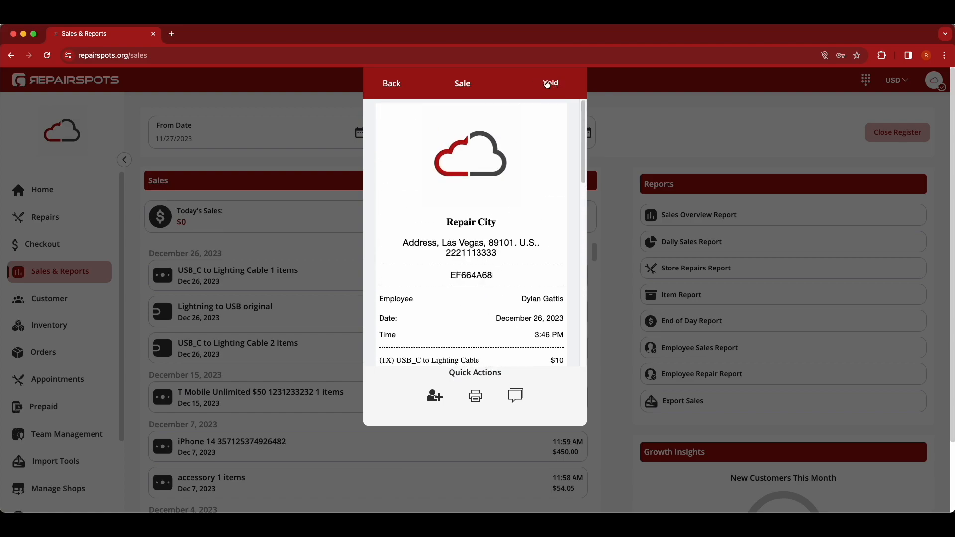
mouse_move(435, 396)
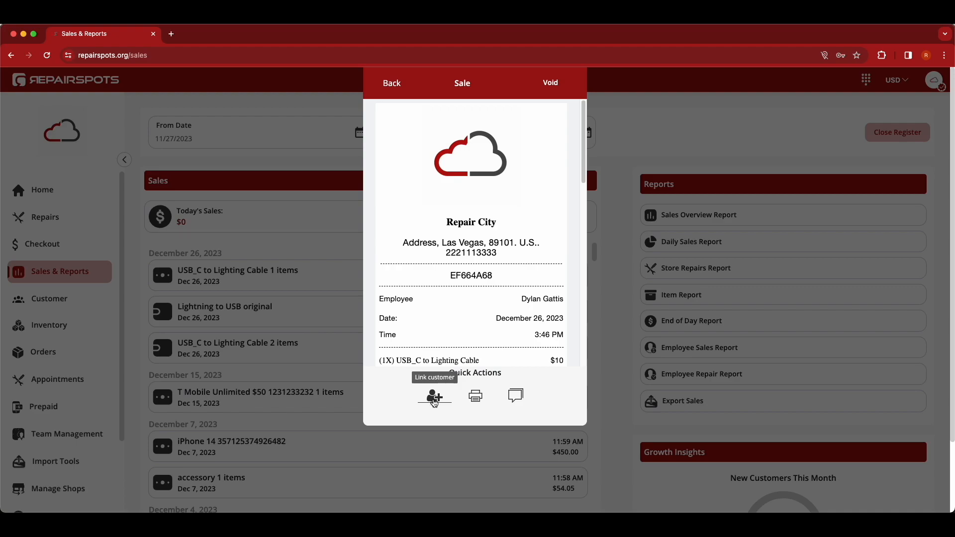
left_click(475, 396)
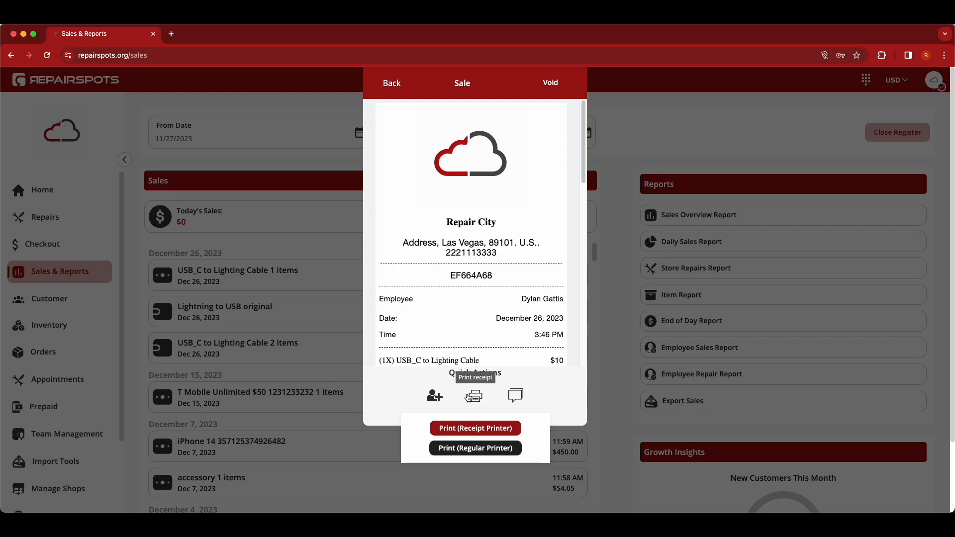
mouse_move(501, 400)
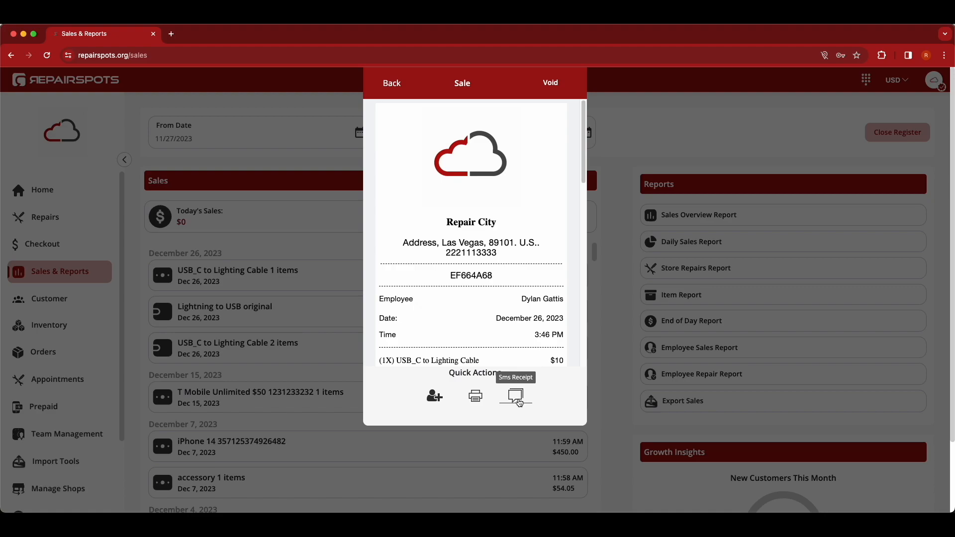
mouse_move(392, 83)
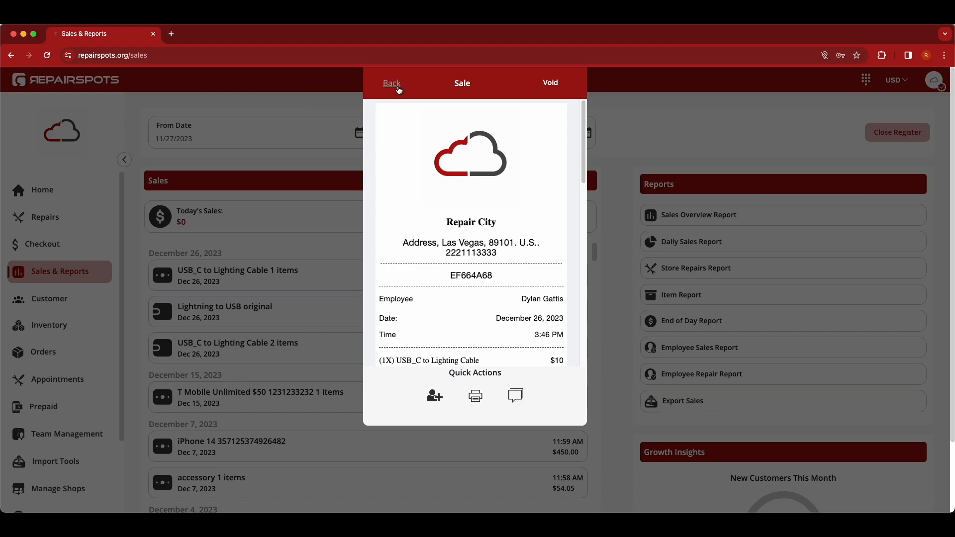
left_click(392, 83)
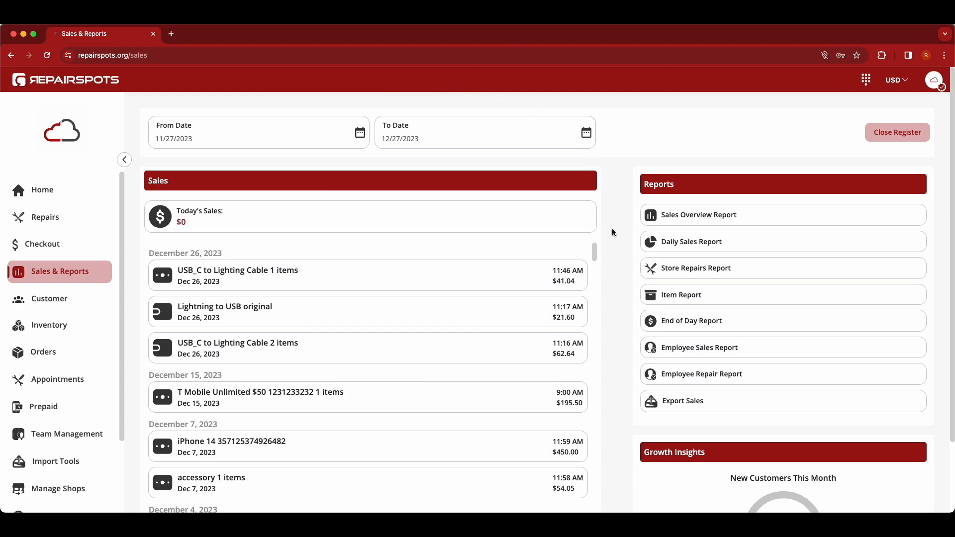
mouse_move(863, 151)
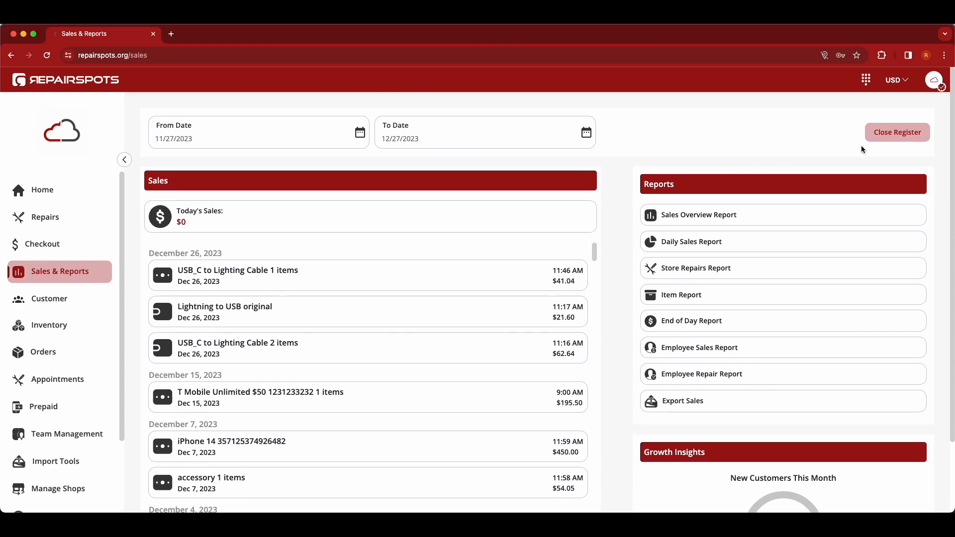
Scroll down the Sales & Reports list
scroll("down", 3)
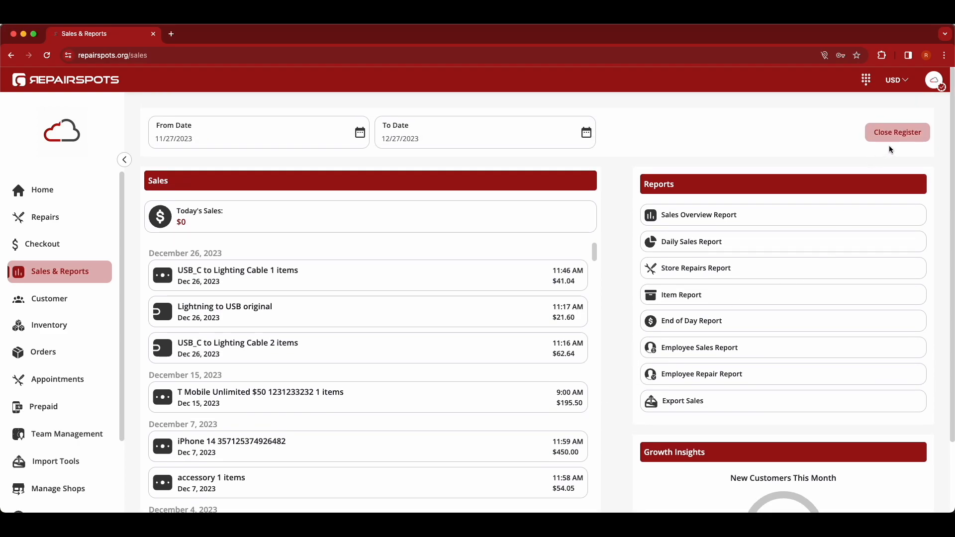
mouse_move(901, 140)
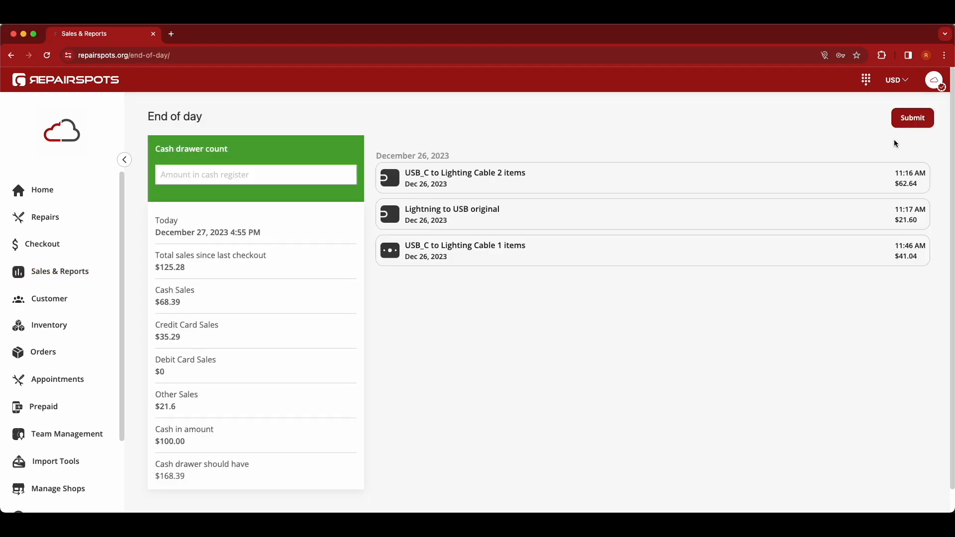
mouse_move(214, 276)
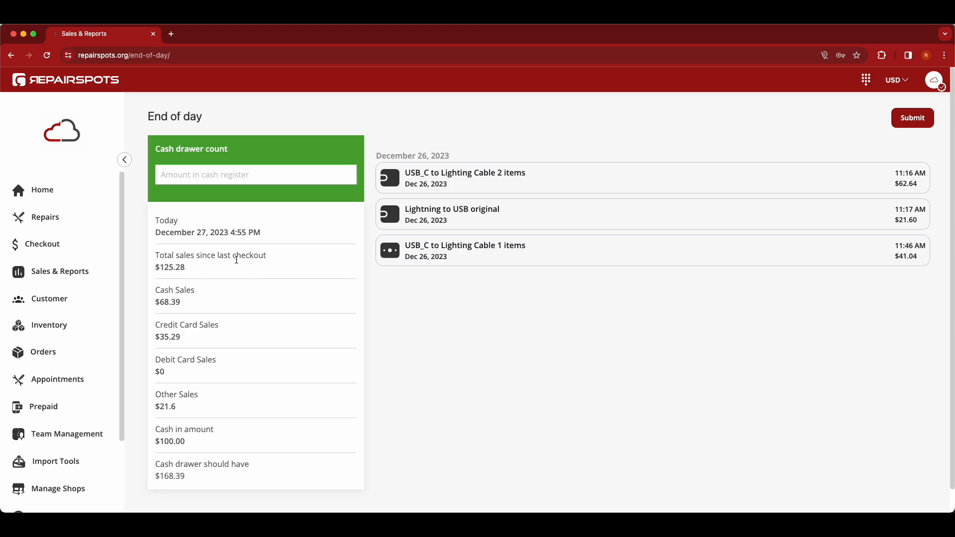
scroll("down", 3)
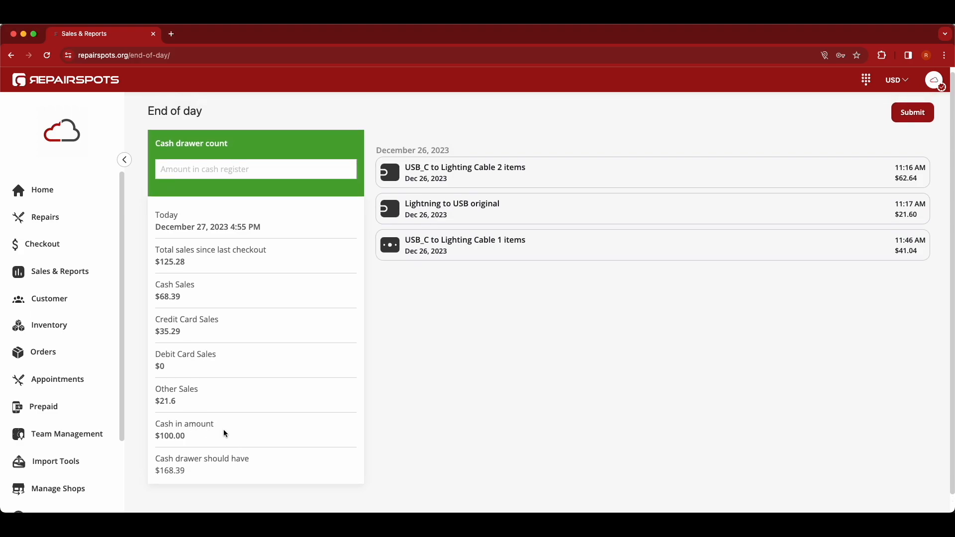
mouse_move(221, 261)
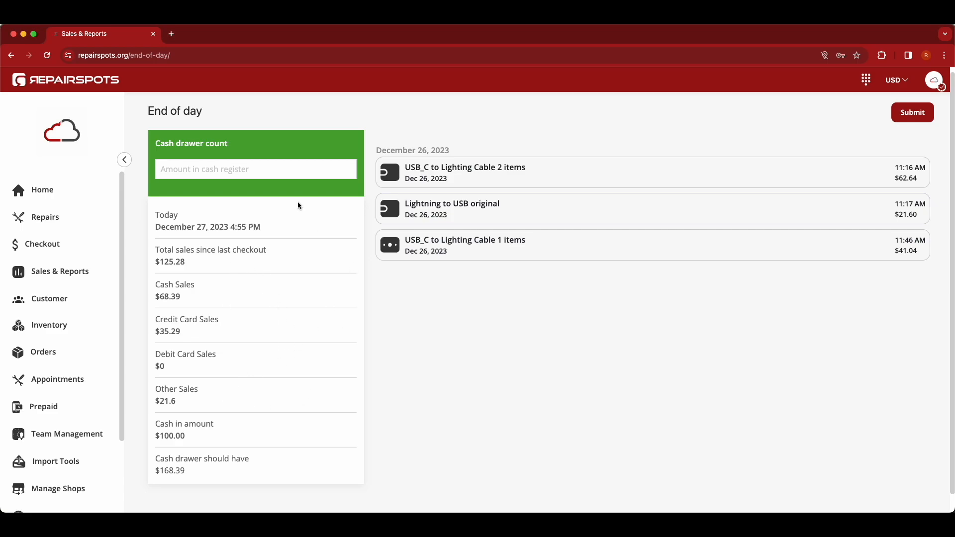
left_click(255, 169)
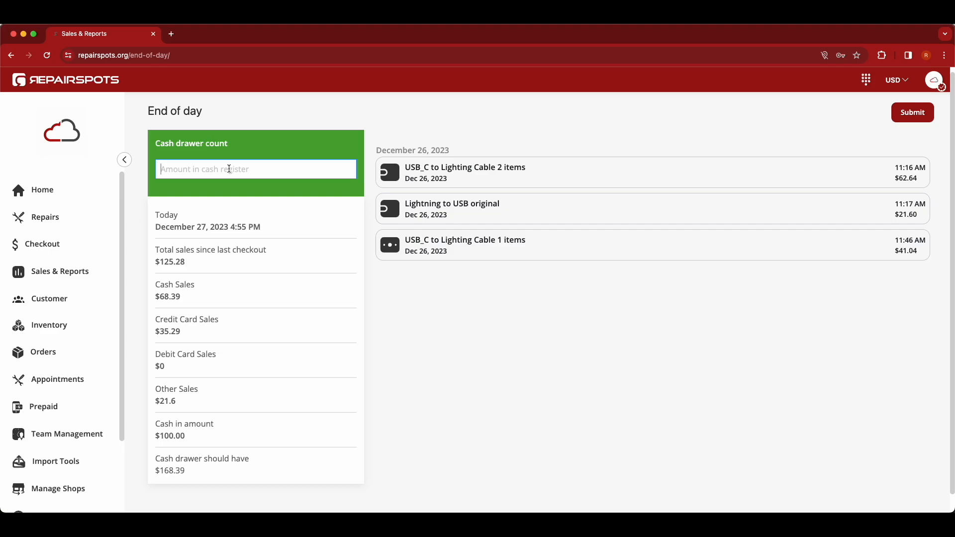
Enter 168 as the amount in the cash register and submit the count
type(".39")
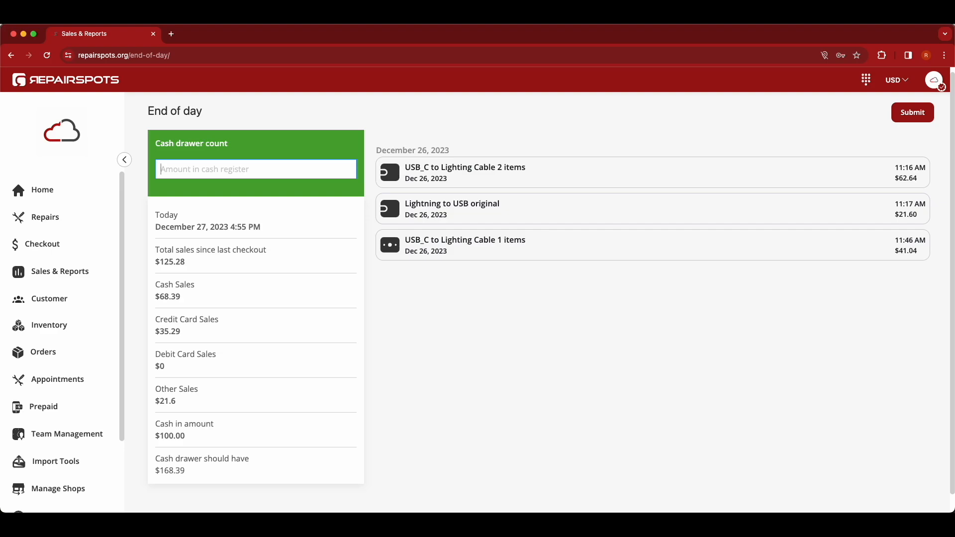
type("168")
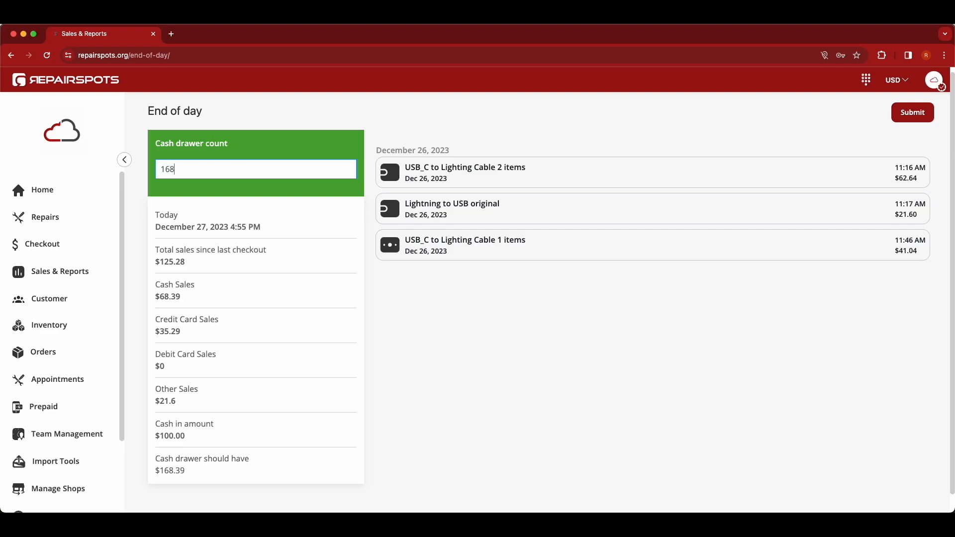
type(".39")
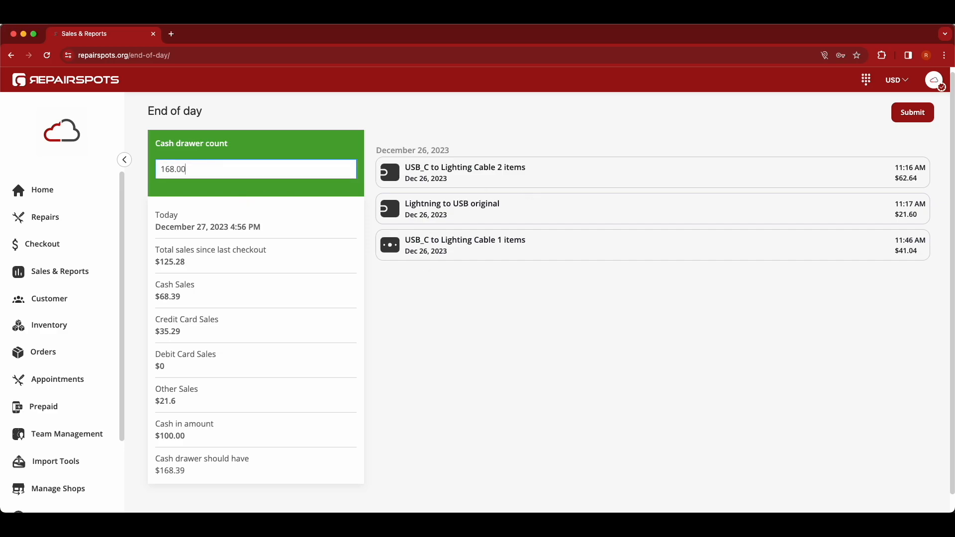
left_click(912, 113)
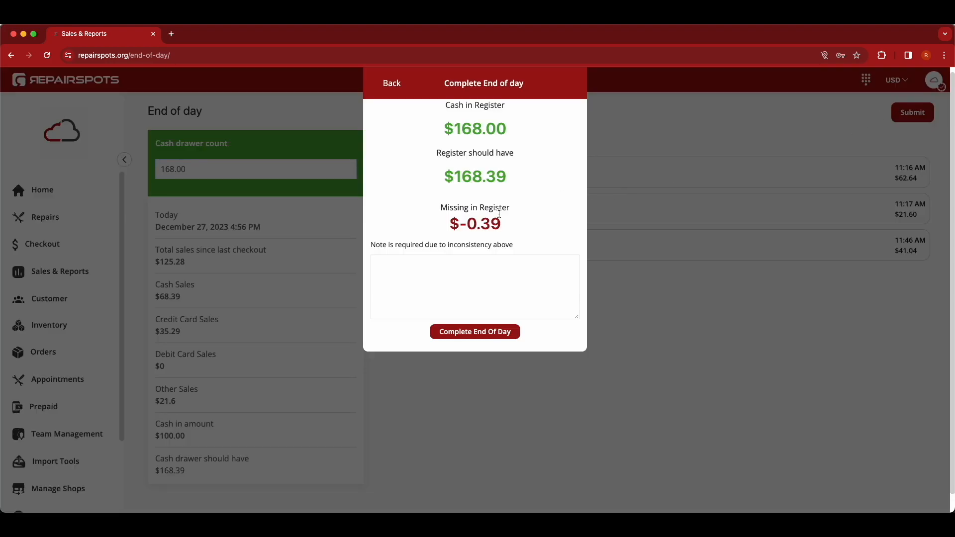
mouse_move(377, 255)
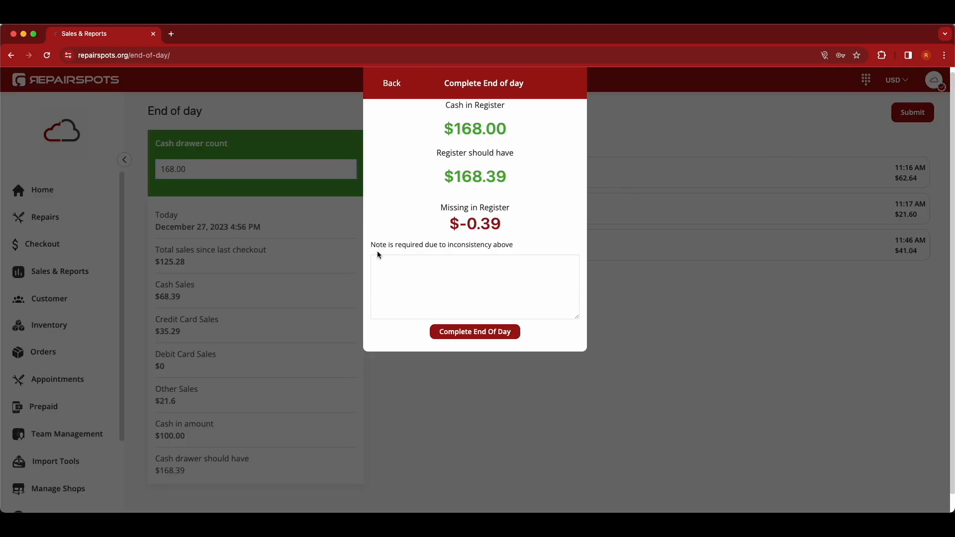
mouse_move(539, 245)
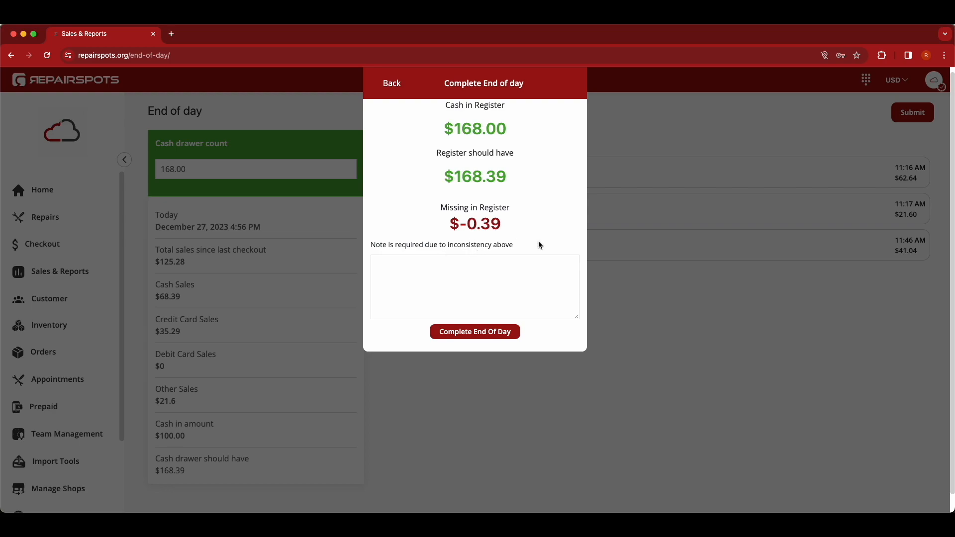
Add the shortage note "Not enough Petty cash." and complete the end of day
left_click(475, 287)
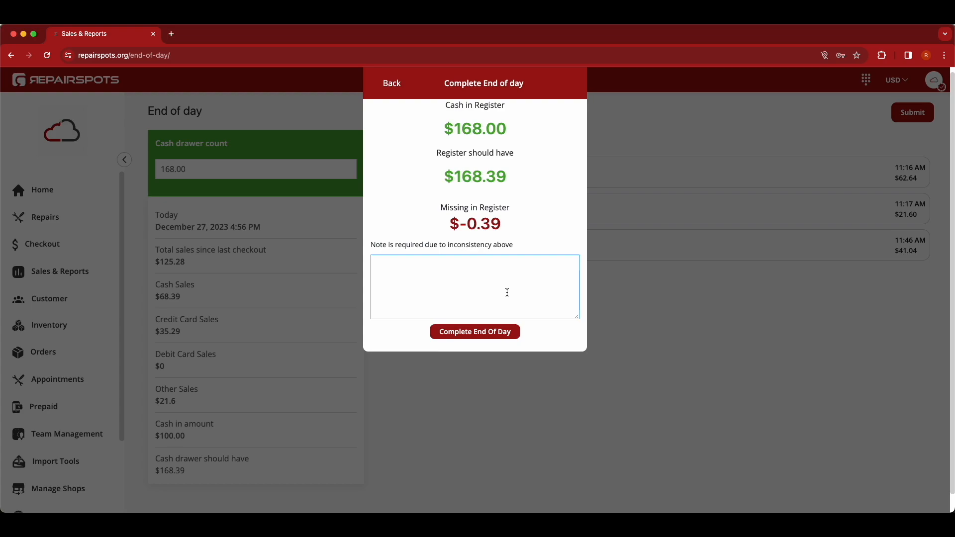
type("Not enough")
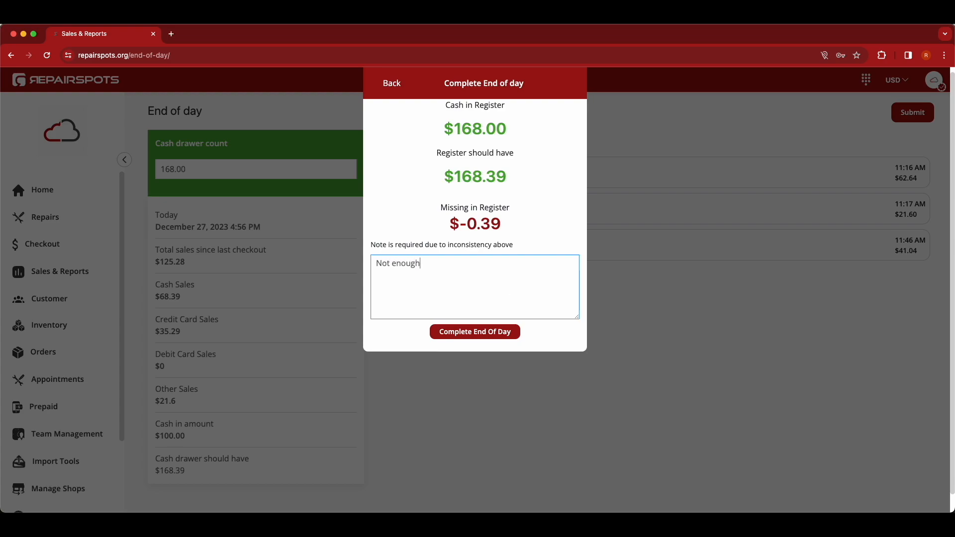
type("Petty ca")
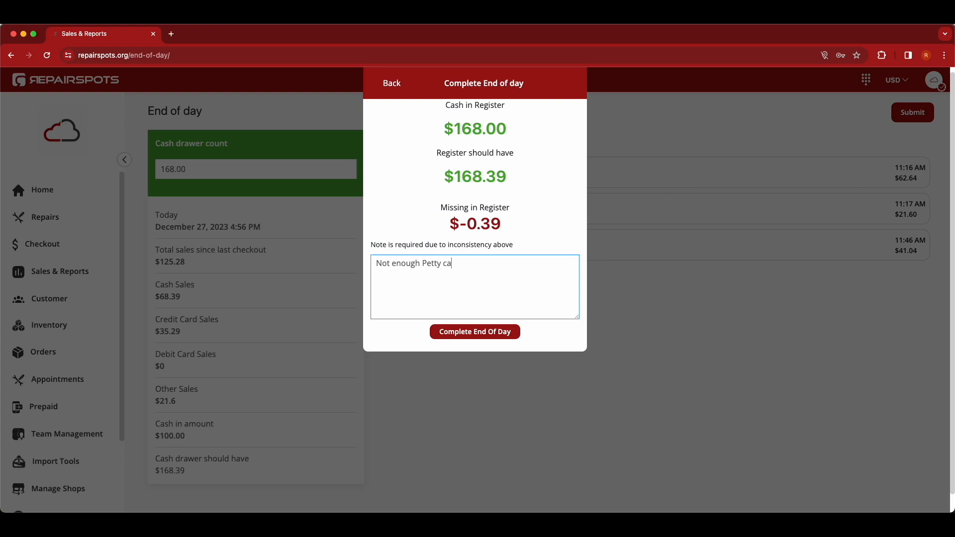
type("sh.")
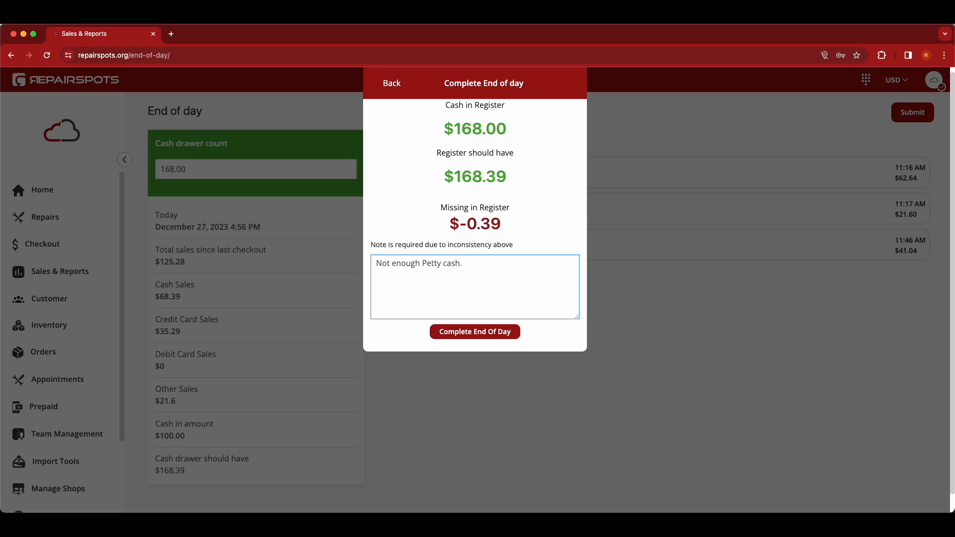
left_click(475, 331)
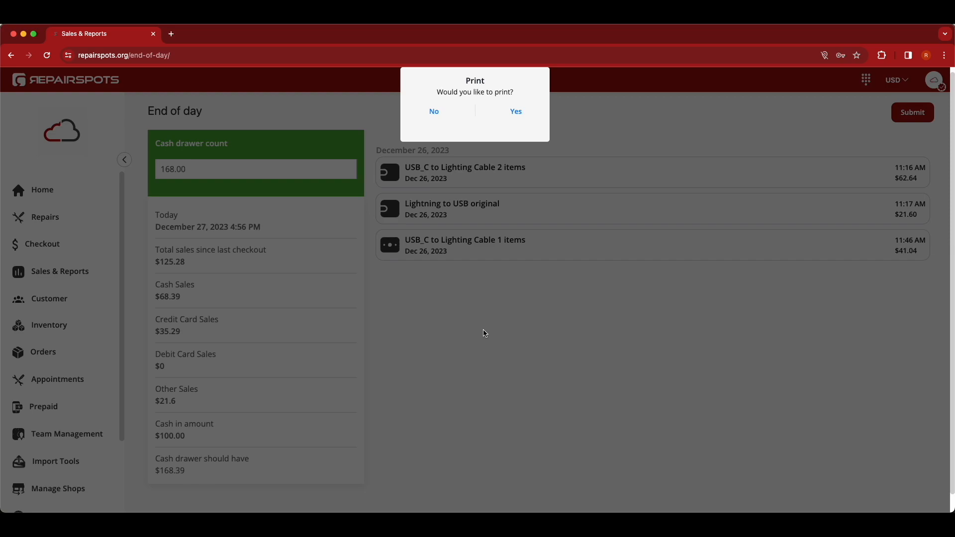
mouse_move(515, 114)
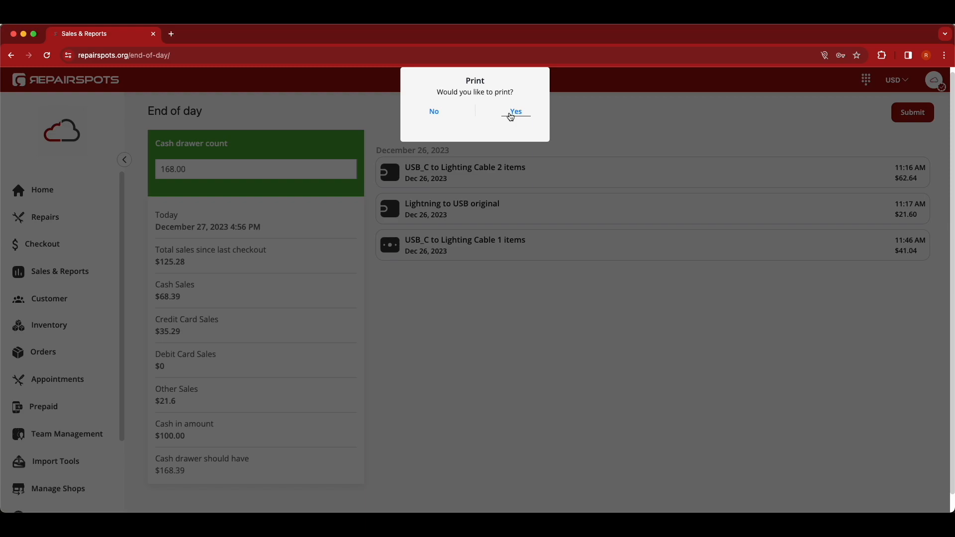
Answer Yes to printing the end-of-day summary
left_click(516, 111)
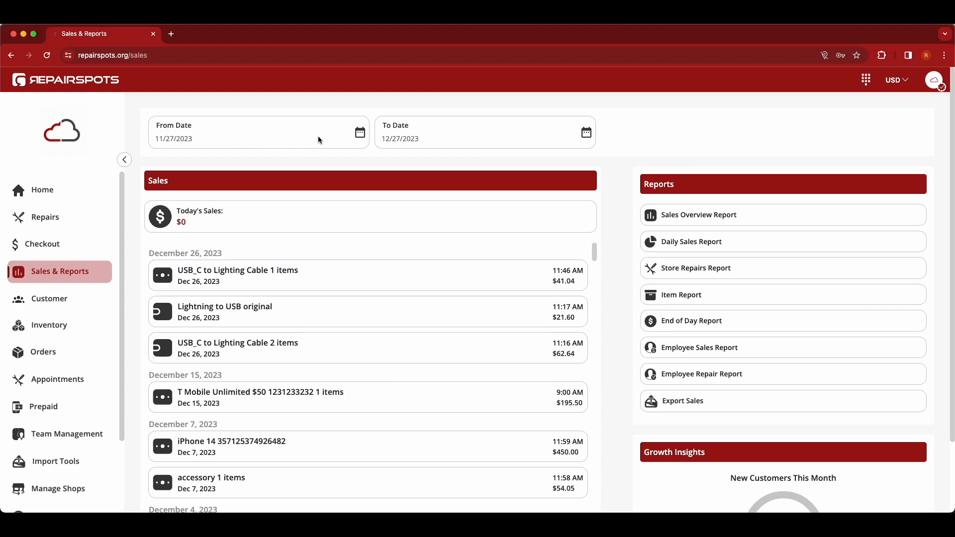
mouse_move(358, 132)
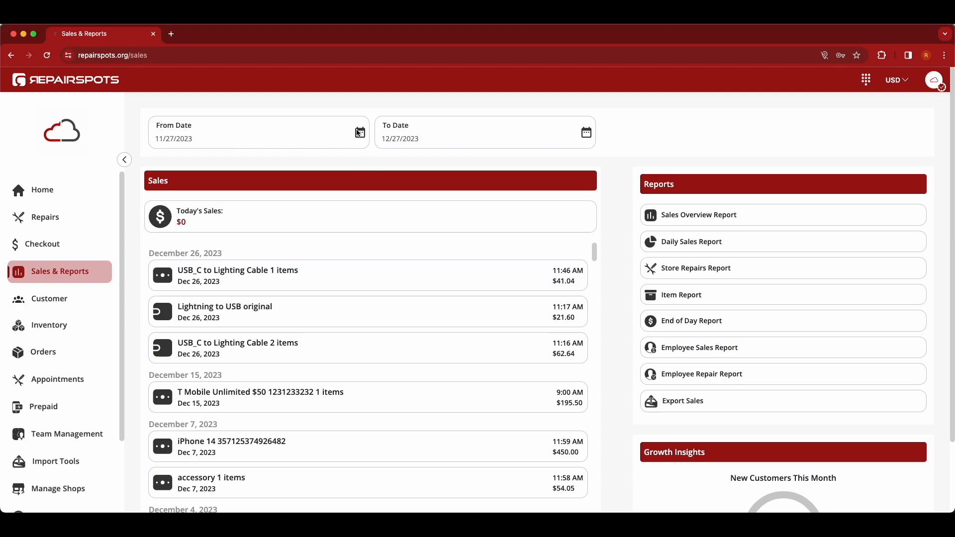
Set the sales From Date to 09/01/2023 and request the Sales Overview Report
left_click(359, 132)
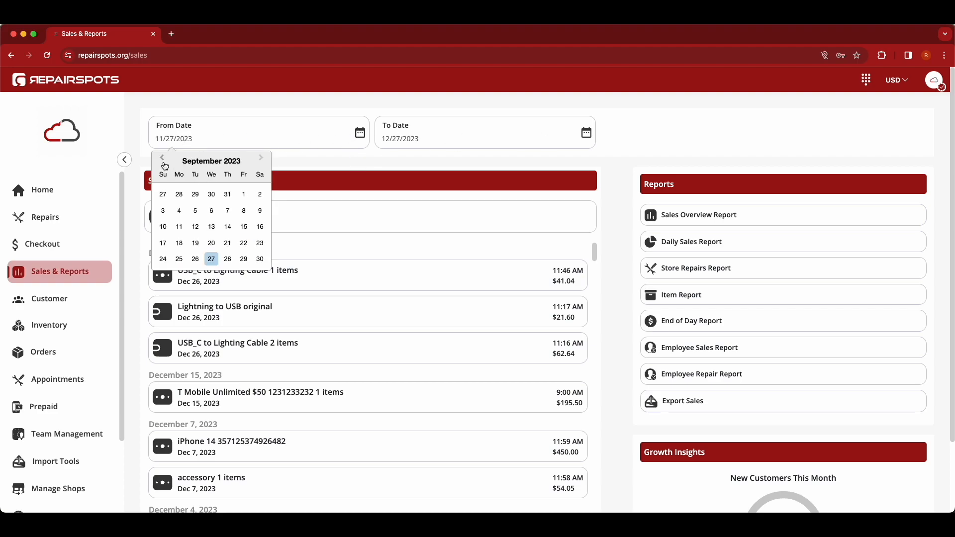
mouse_move(230, 252)
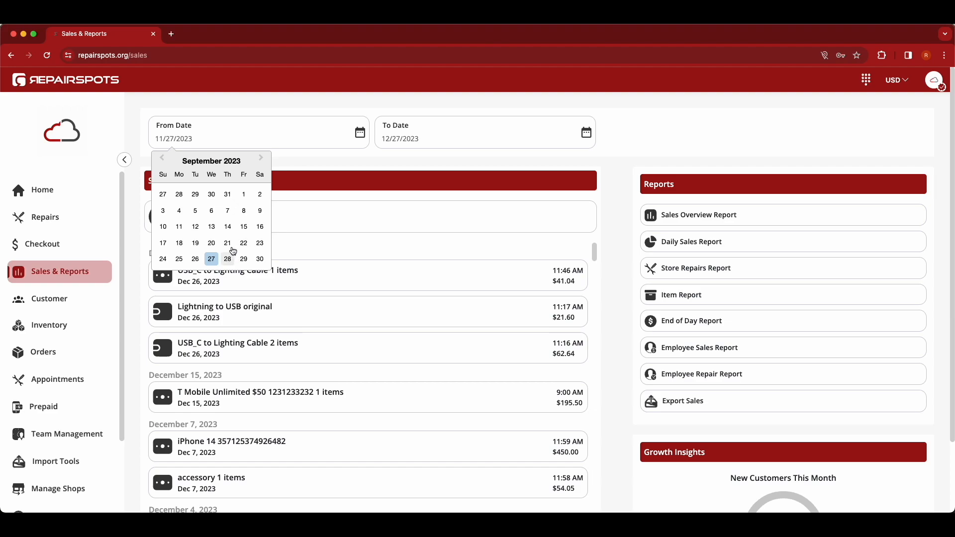
left_click(242, 194)
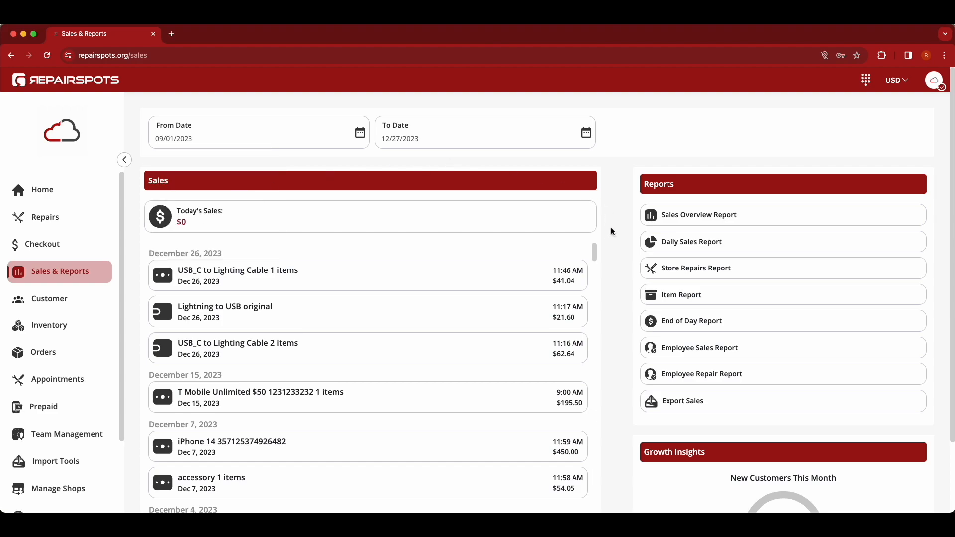
mouse_move(723, 219)
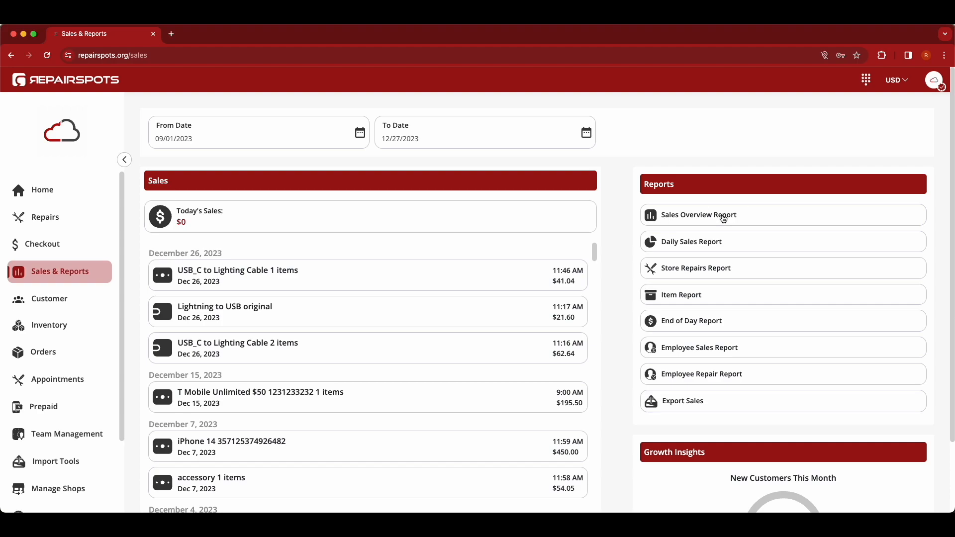
left_click(698, 215)
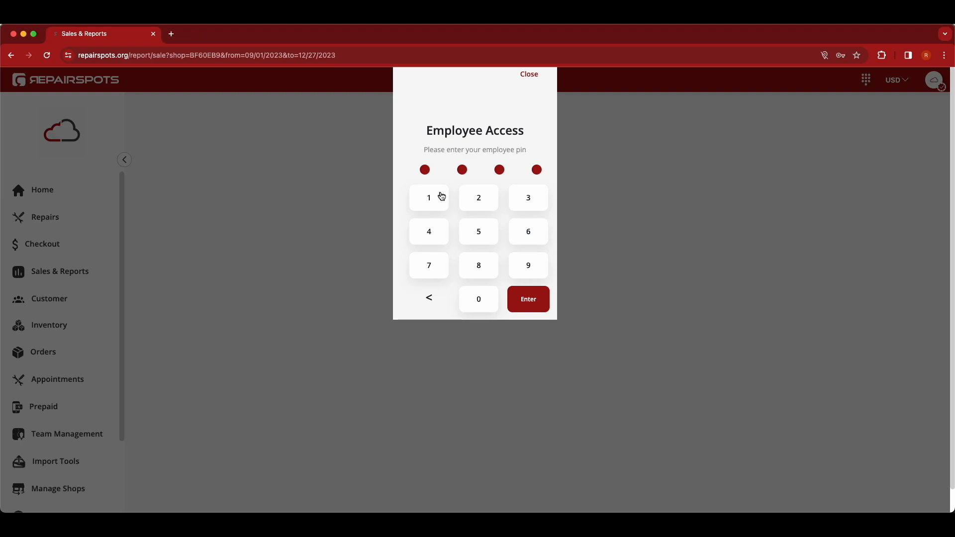
mouse_move(442, 196)
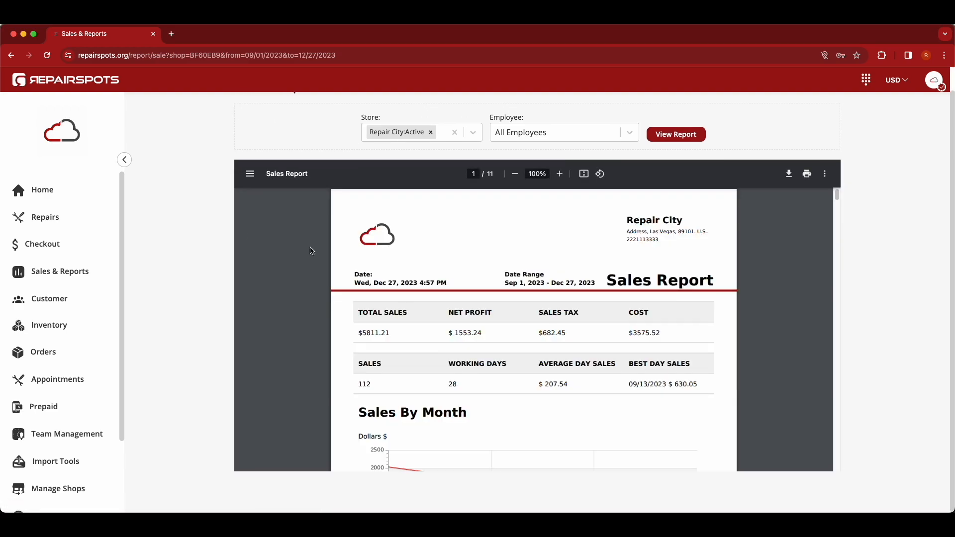
Scroll through the Repair City Sales Report for Sep 1 – Dec 27, 2023
scroll("down", 3)
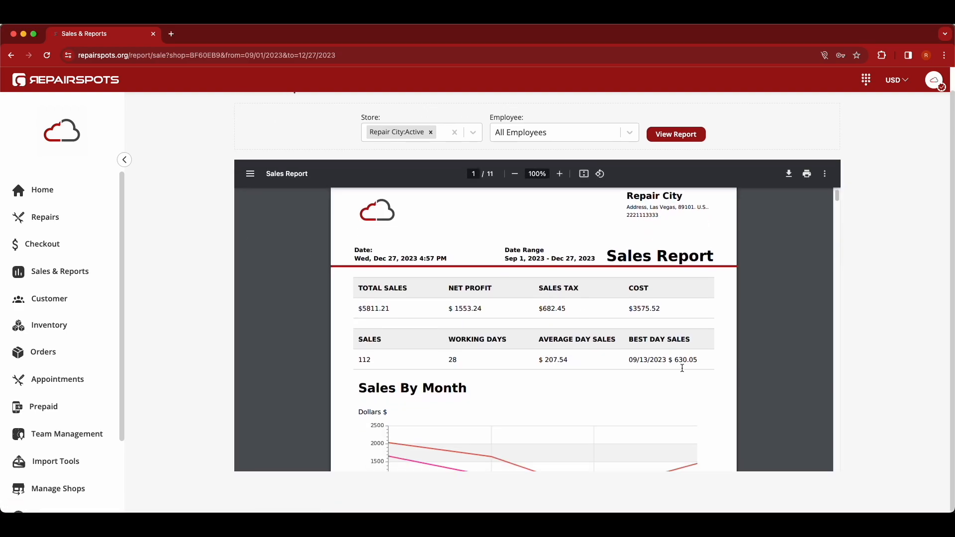
scroll("down", 3)
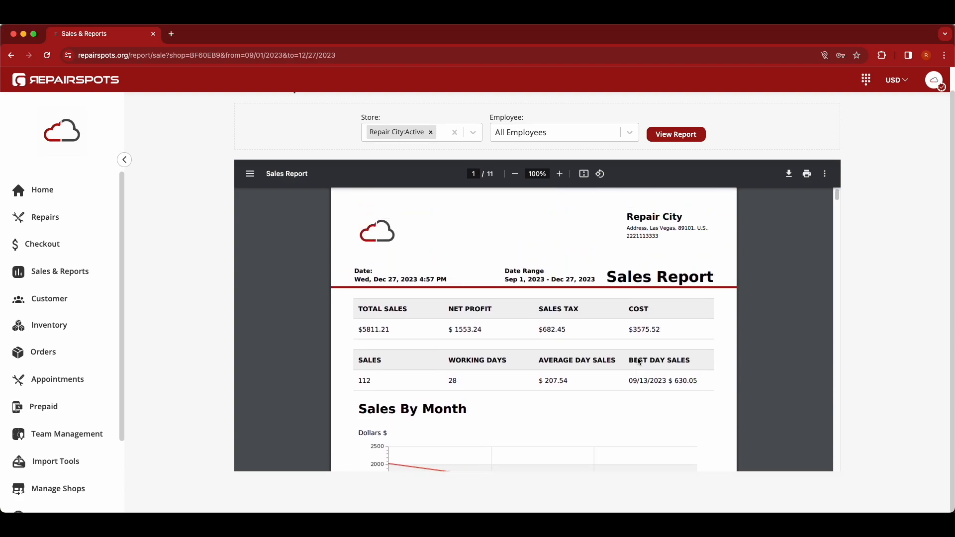
scroll("up", 3)
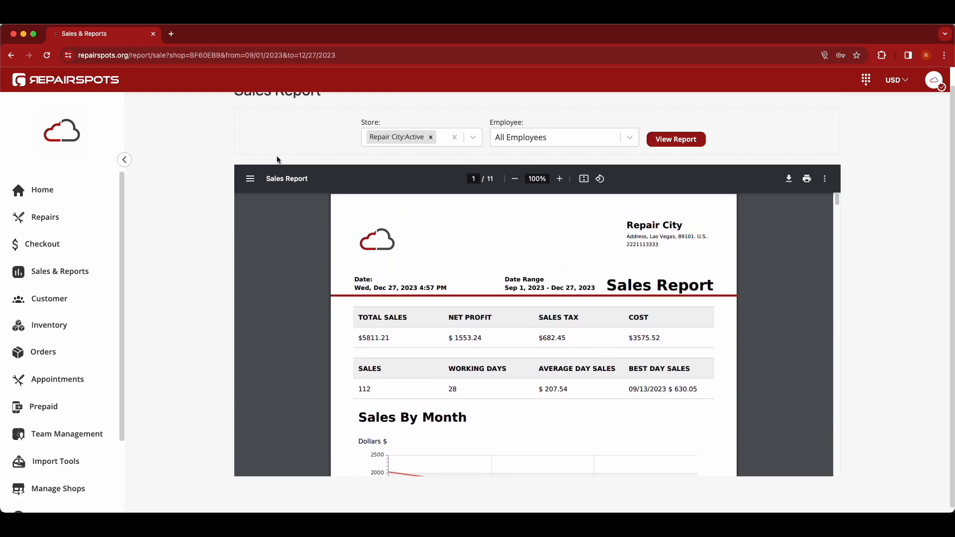
scroll("up", 3)
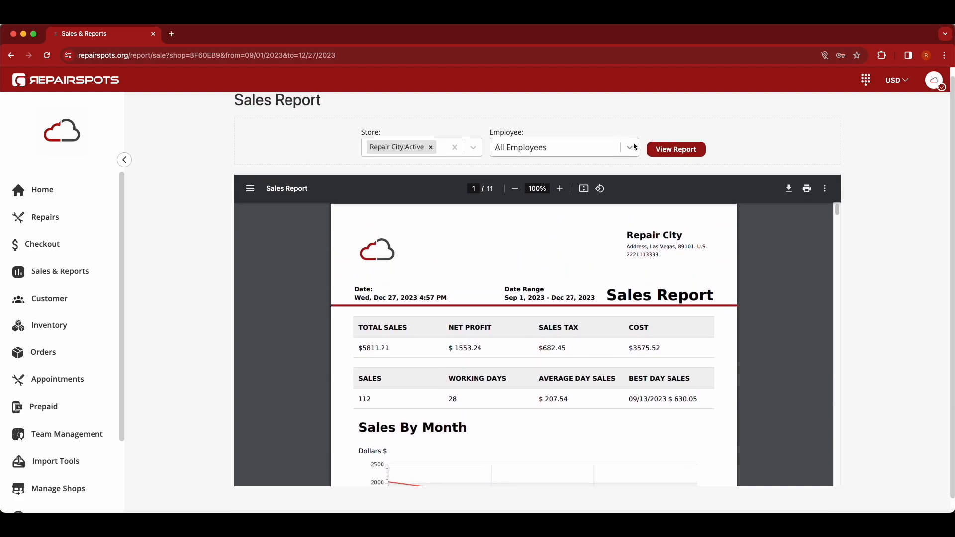
left_click(675, 148)
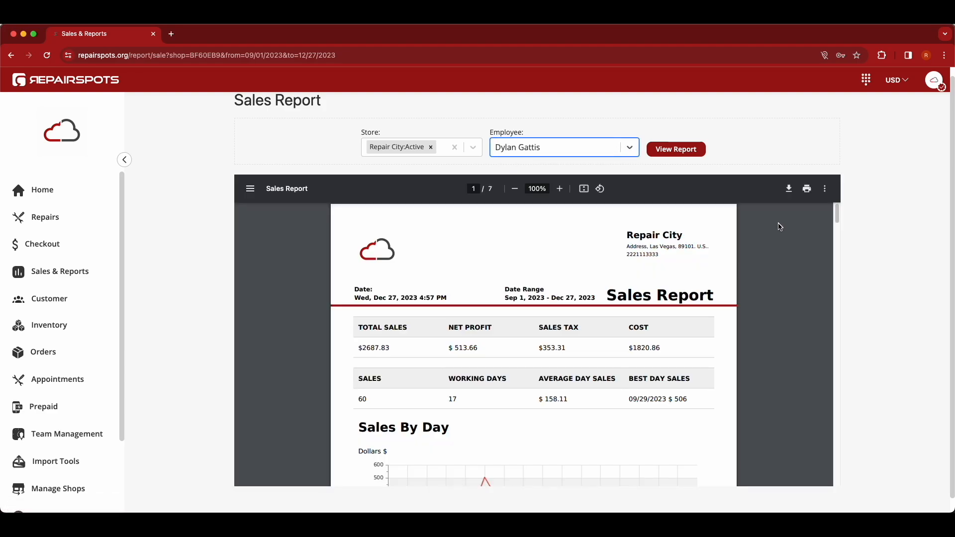
left_click(471, 147)
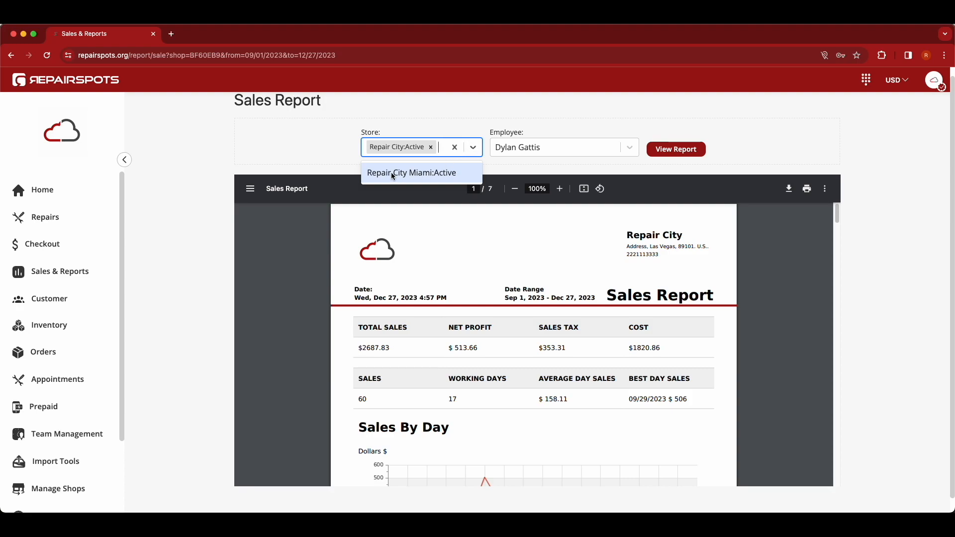
mouse_move(455, 177)
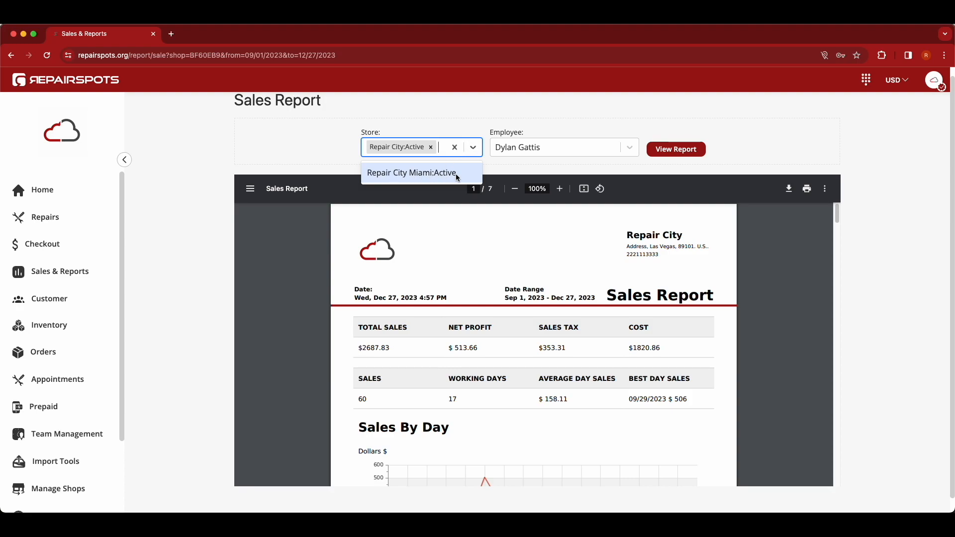
left_click(411, 172)
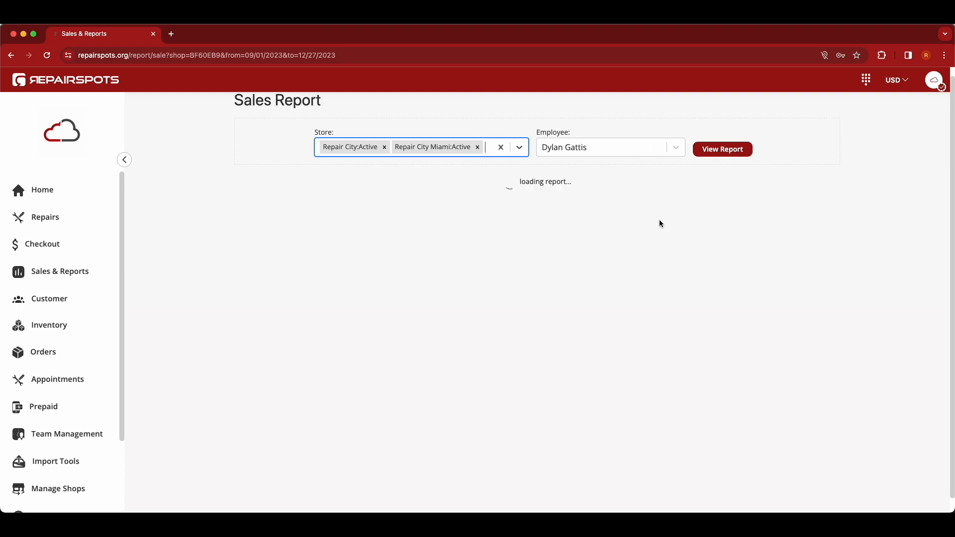
left_click(722, 150)
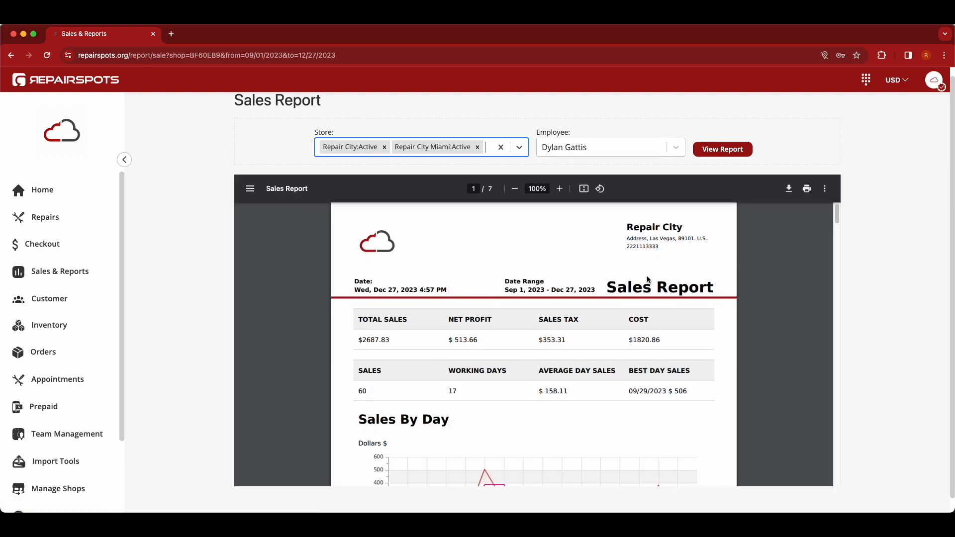
Review the $2687.83 report and return to the Sales & Reports page
scroll("down", 3)
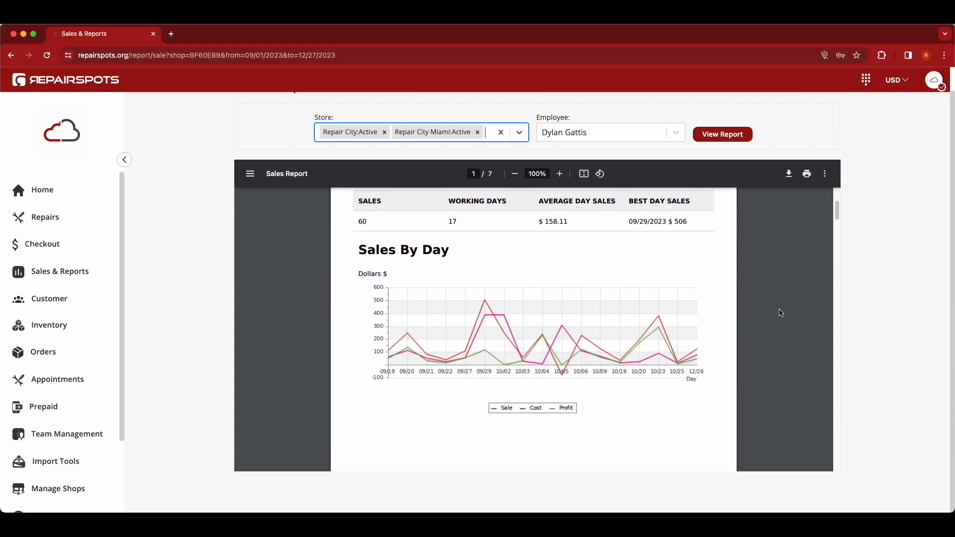
scroll("down", 3)
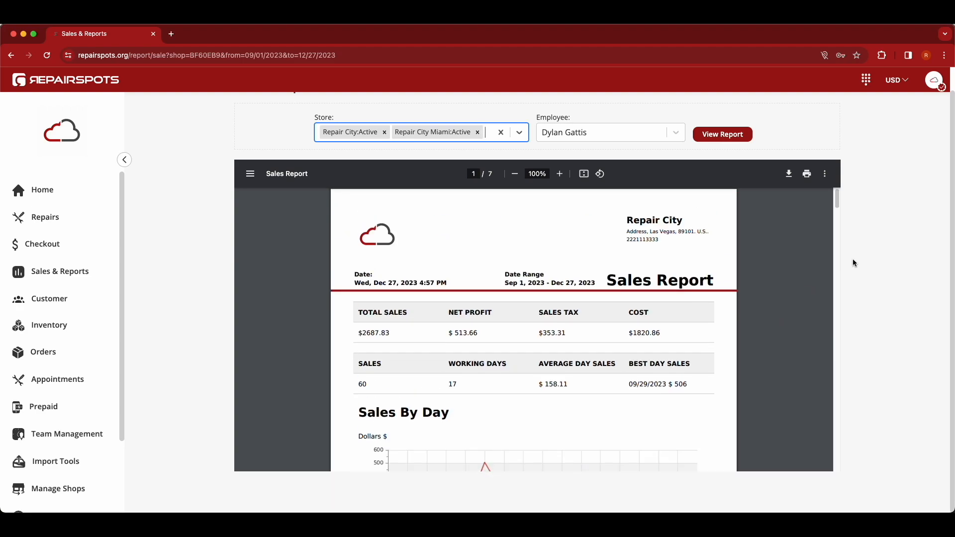
scroll("up", 3)
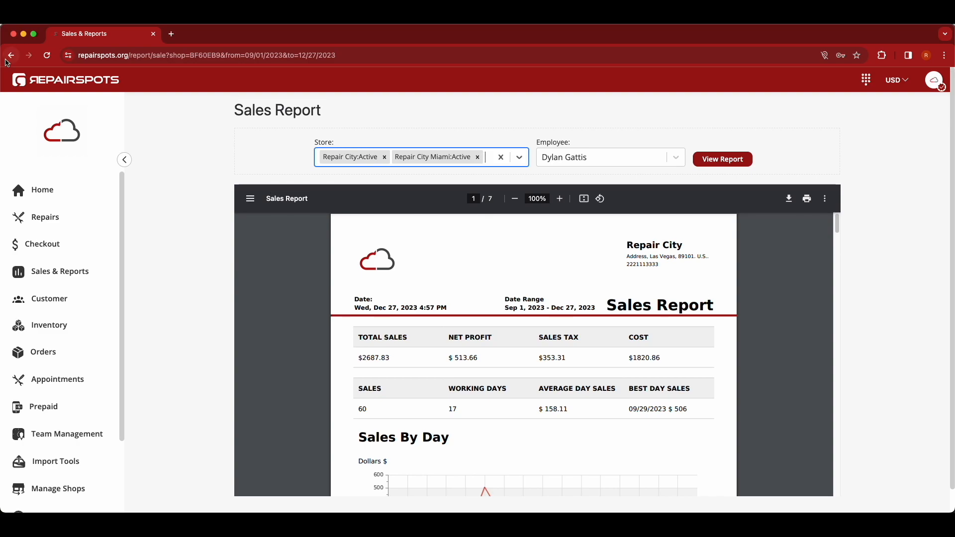
left_click(11, 54)
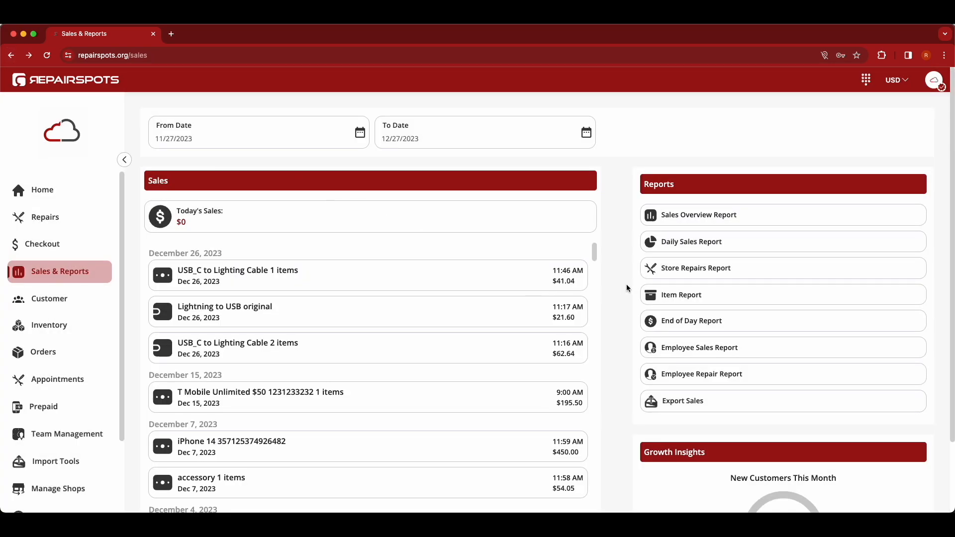